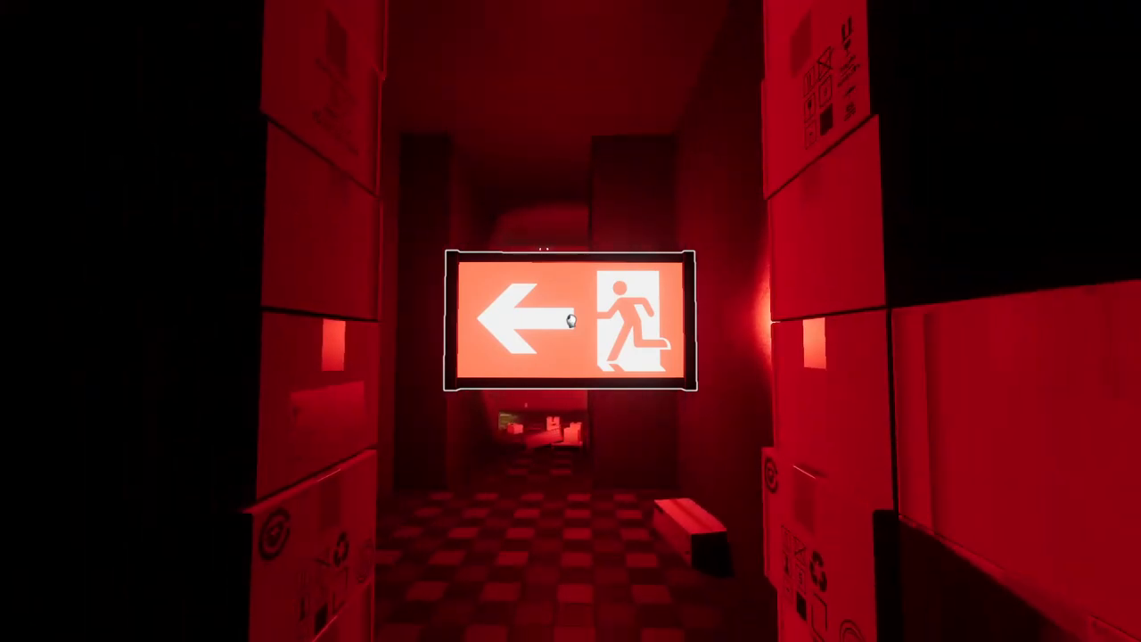
mouse_move(570, 321)
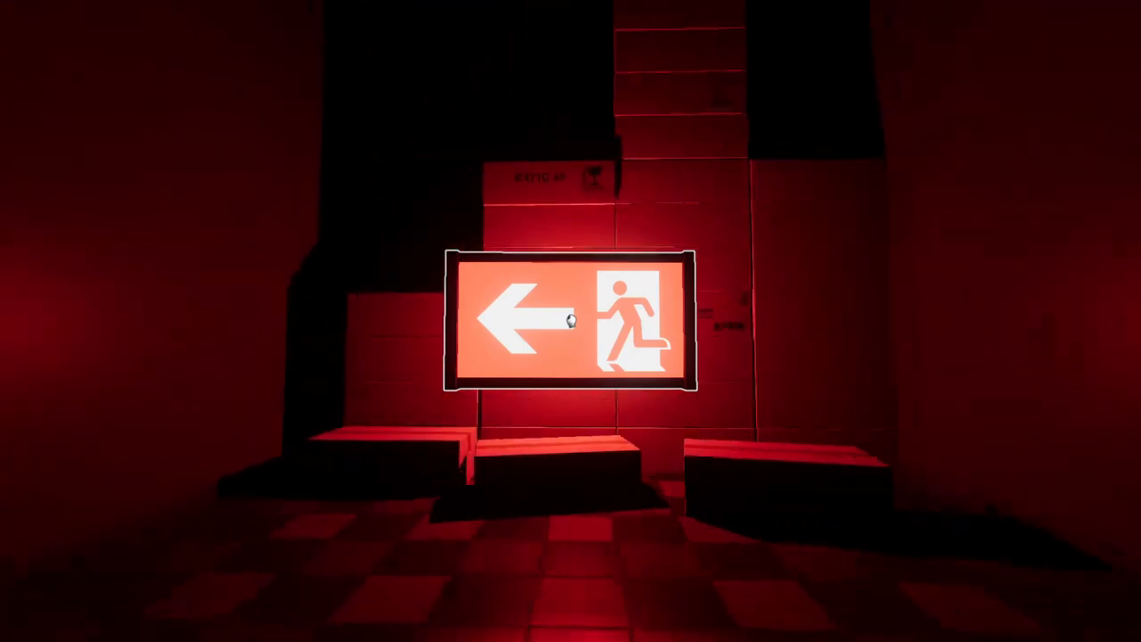
mouse_move(571, 321)
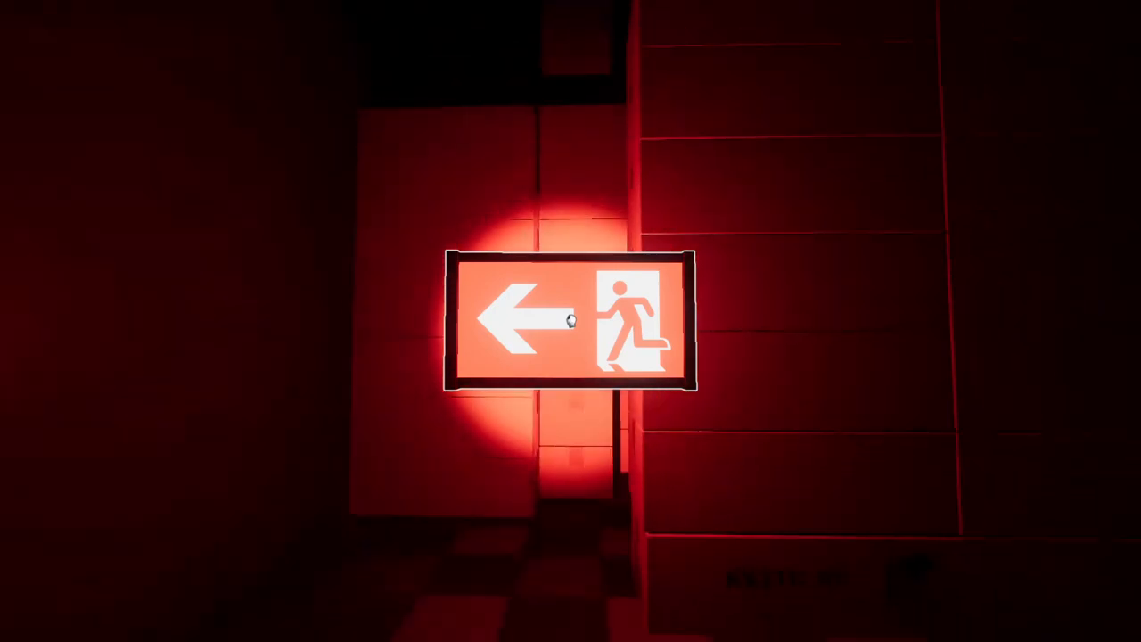
mouse_move(570, 321)
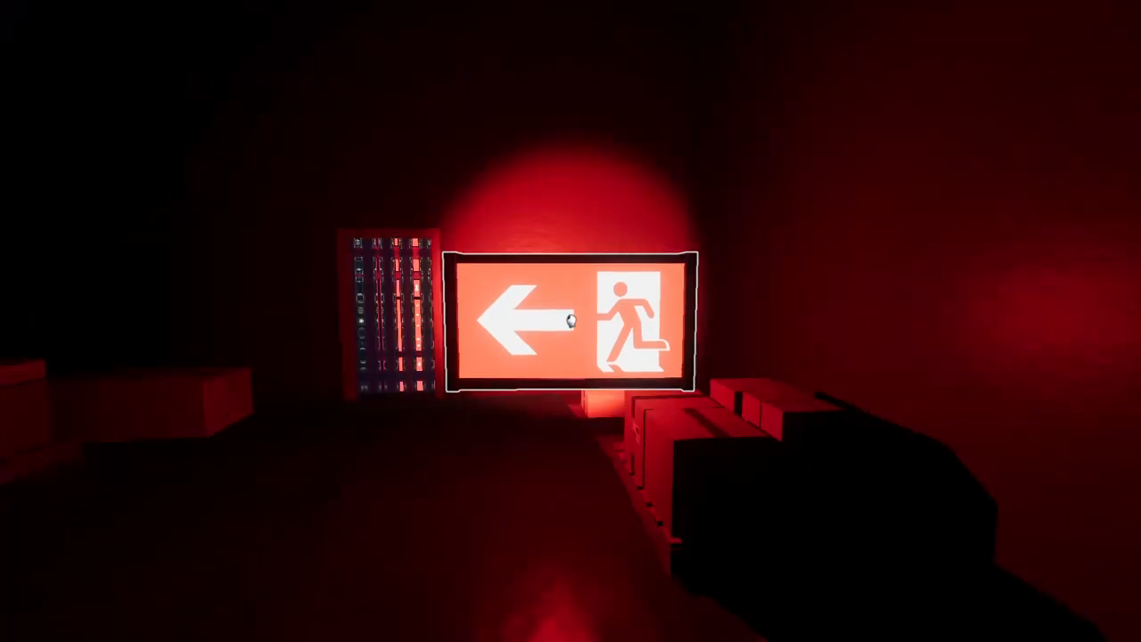